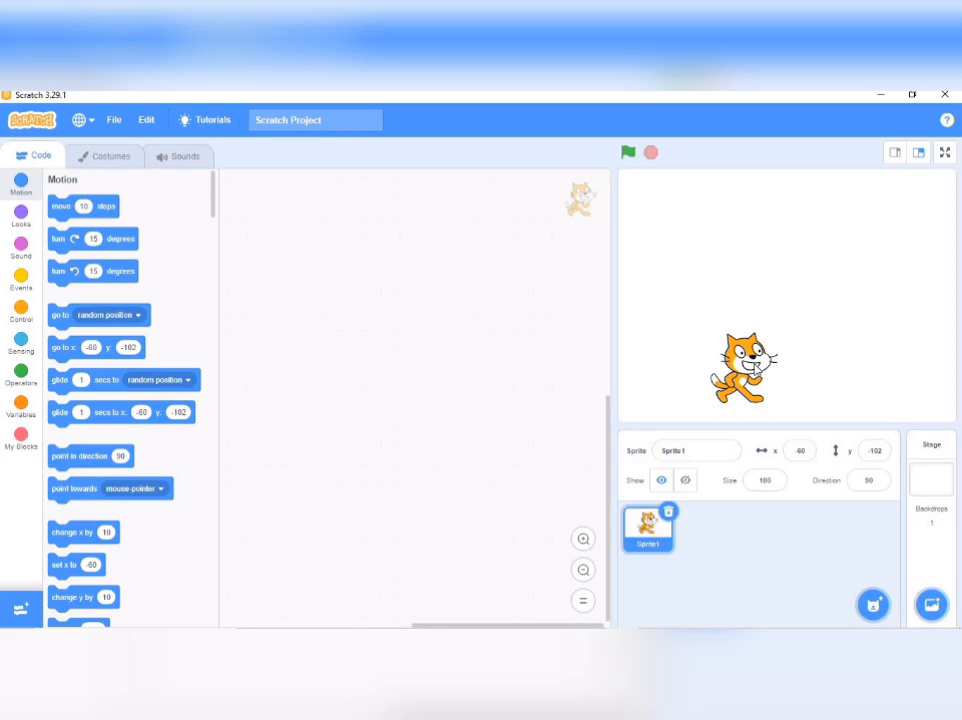
mouse_move(348, 347)
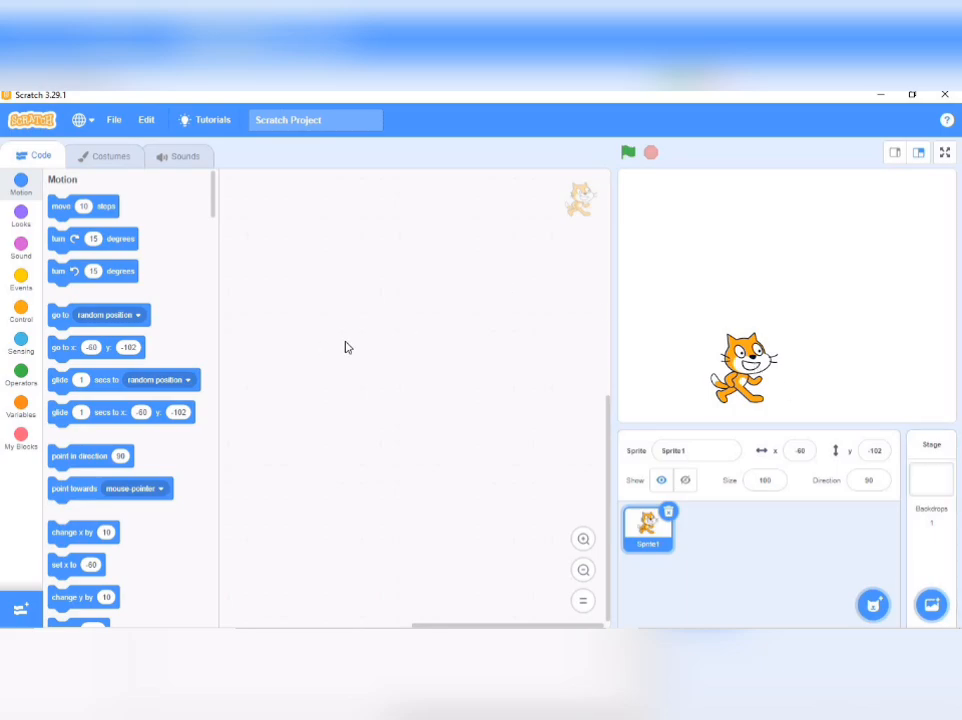
mouse_move(388, 238)
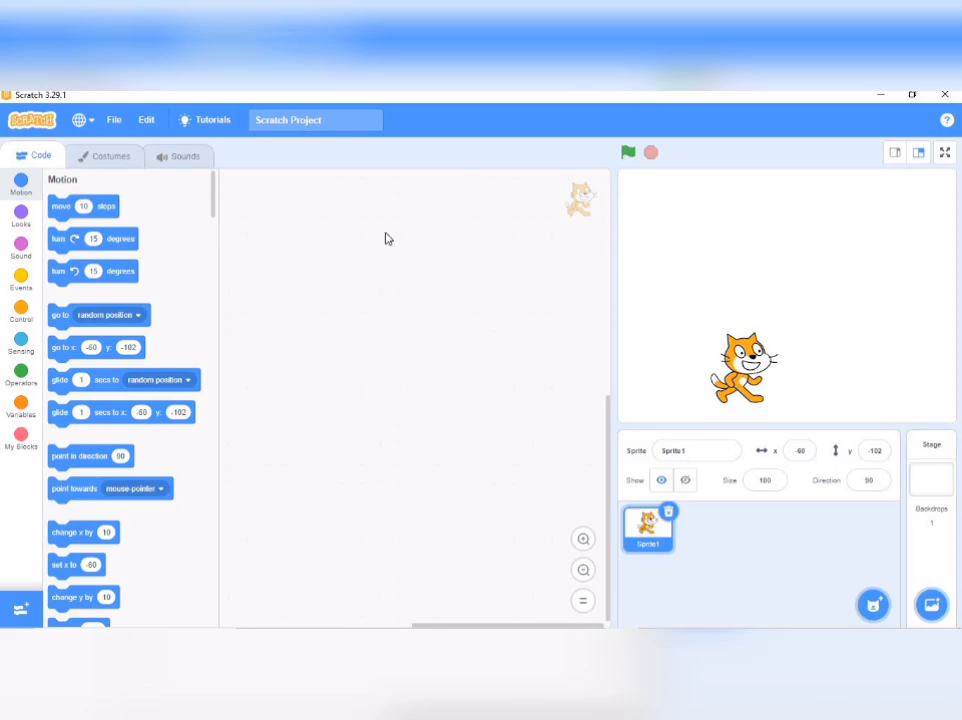
mouse_move(830, 507)
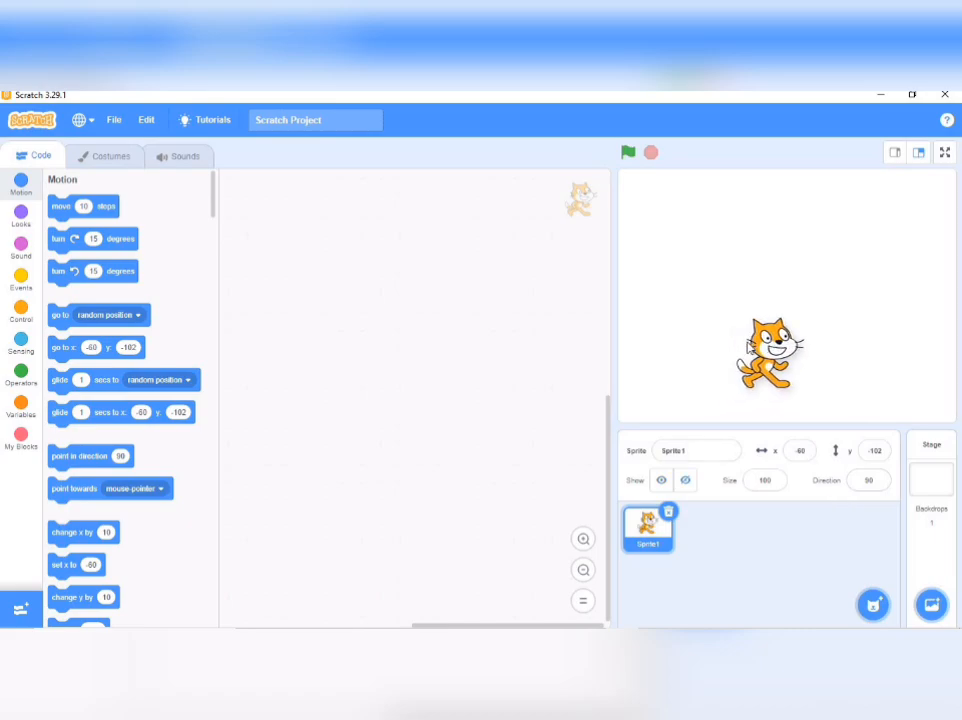
- Nudge the cat down so it stands on the green hills ground
left_click_drag(770, 355, 765, 365)
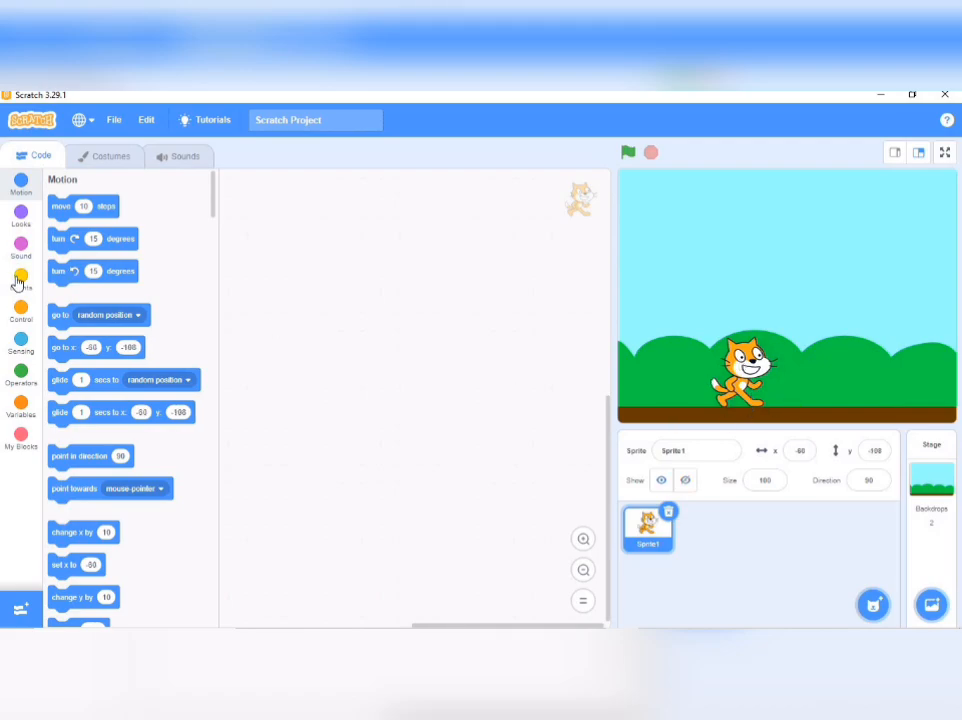
- Attach 'go to x: -60 y: -108' beneath the 'when green flag clicked' block
left_click(21, 278)
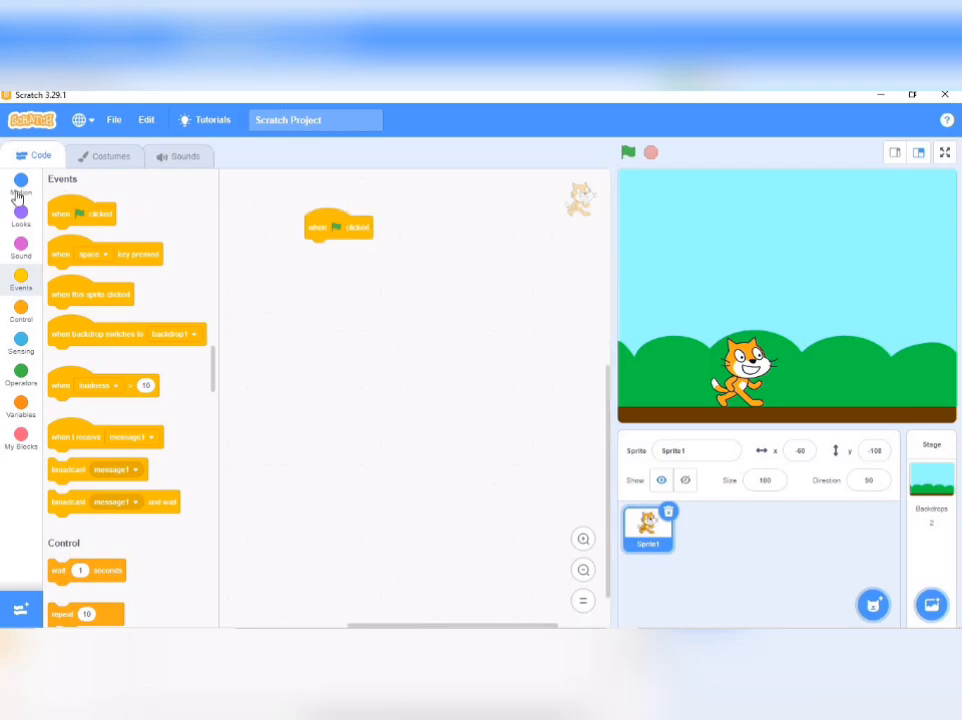
left_click(21, 185)
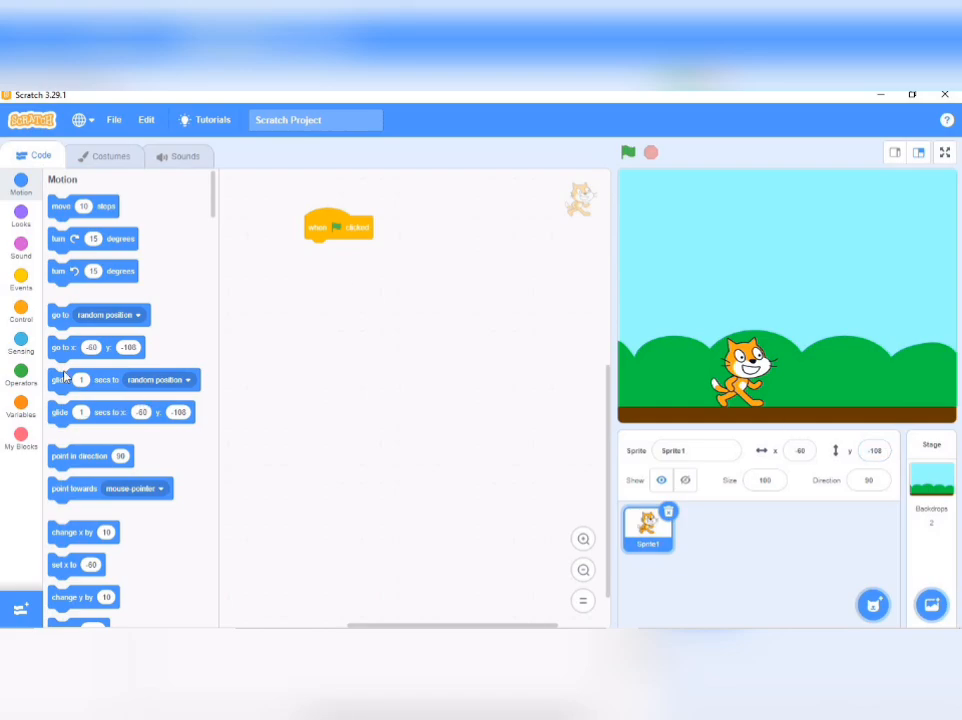
left_click_drag(90, 347, 355, 255)
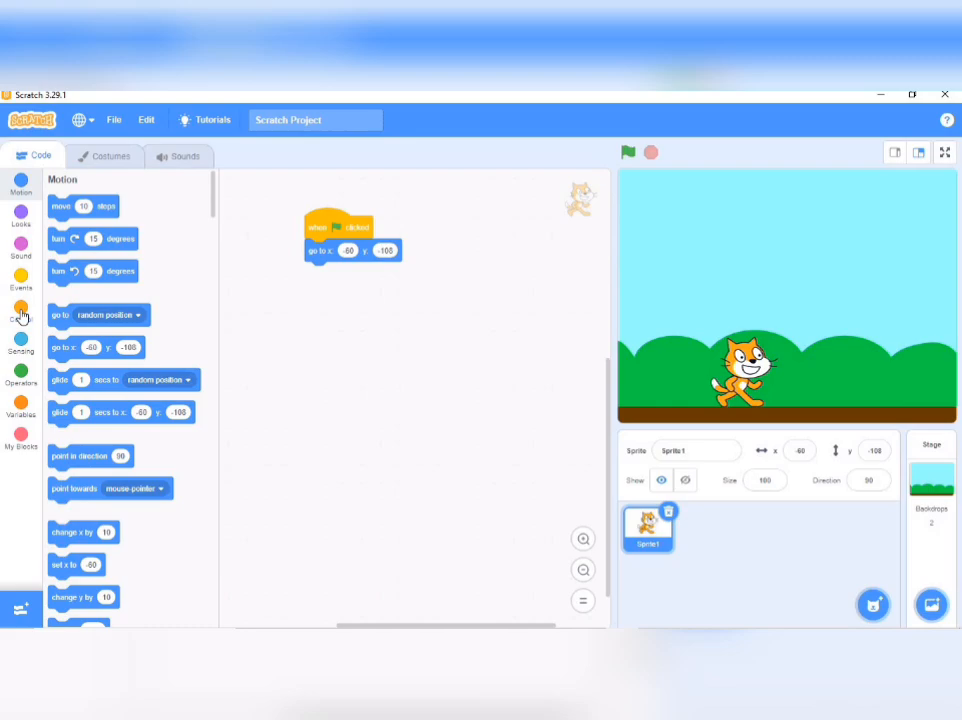
- Add a forever loop after the go-to block containing 'change y by 6'
left_click(21, 313)
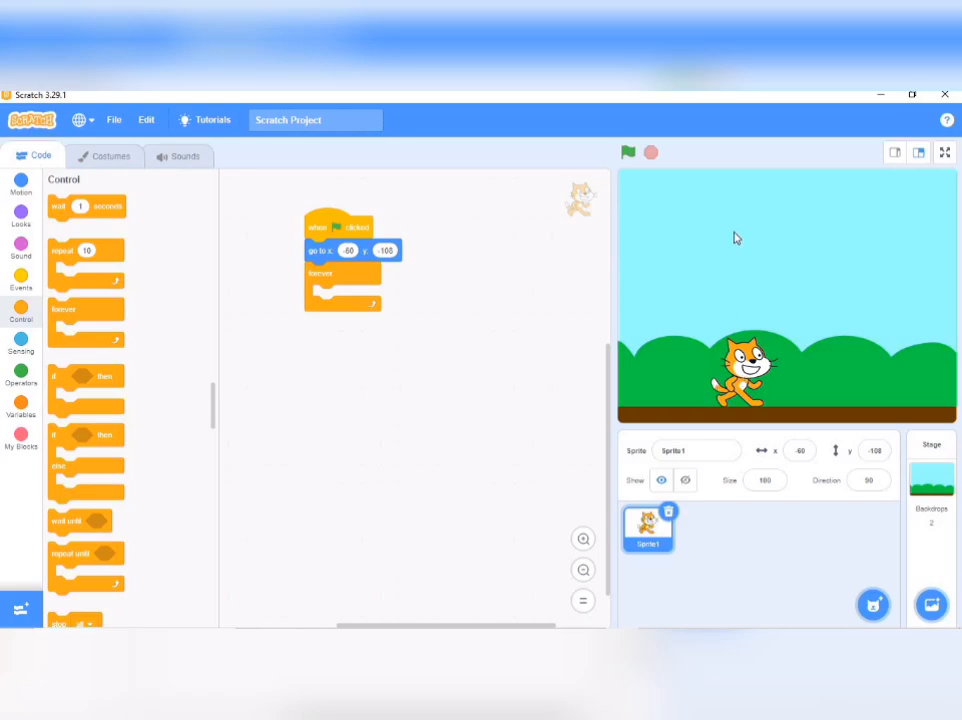
mouse_move(740, 316)
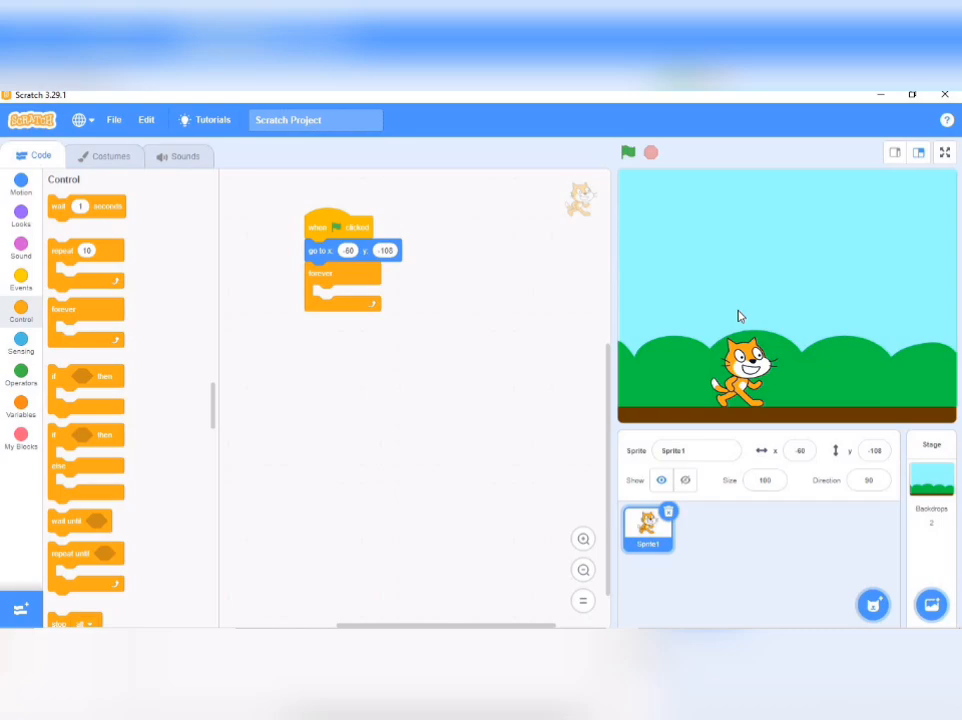
mouse_move(228, 361)
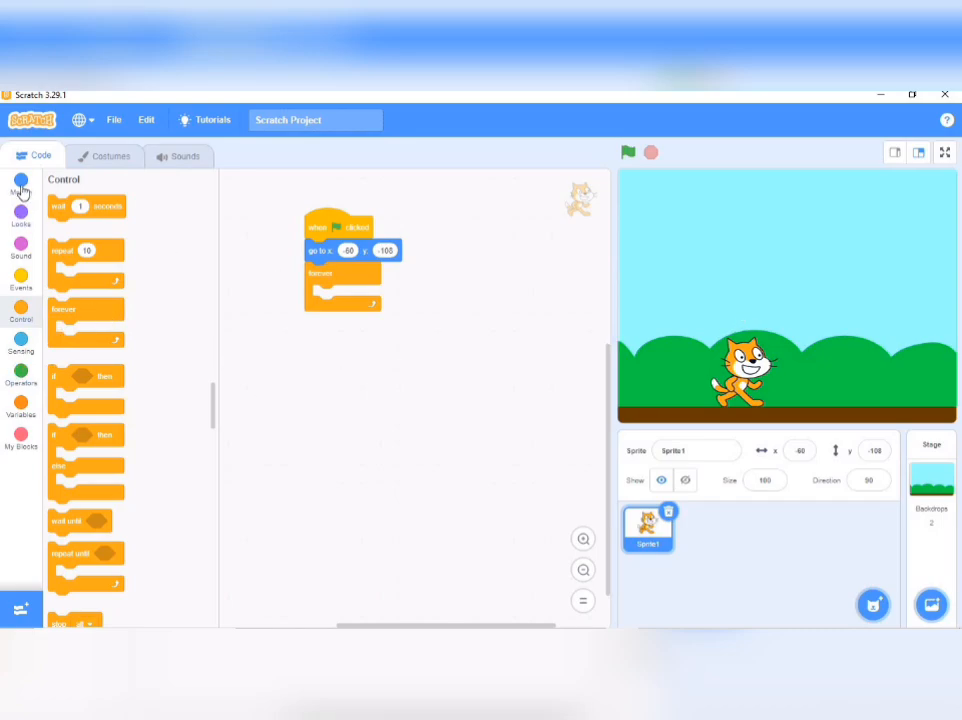
left_click(20, 185)
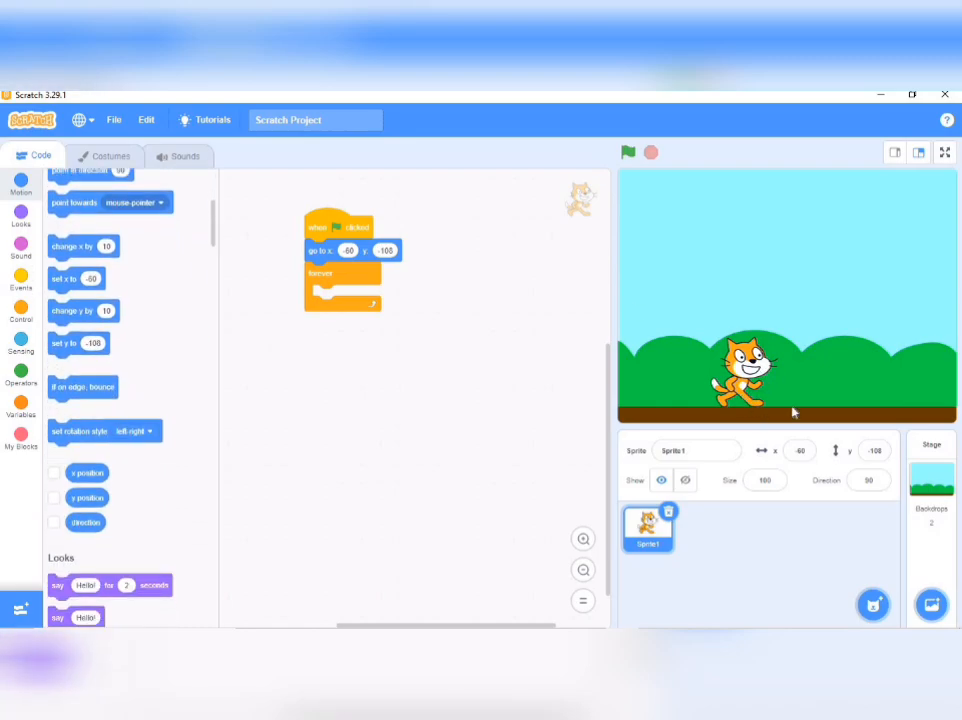
mouse_move(777, 278)
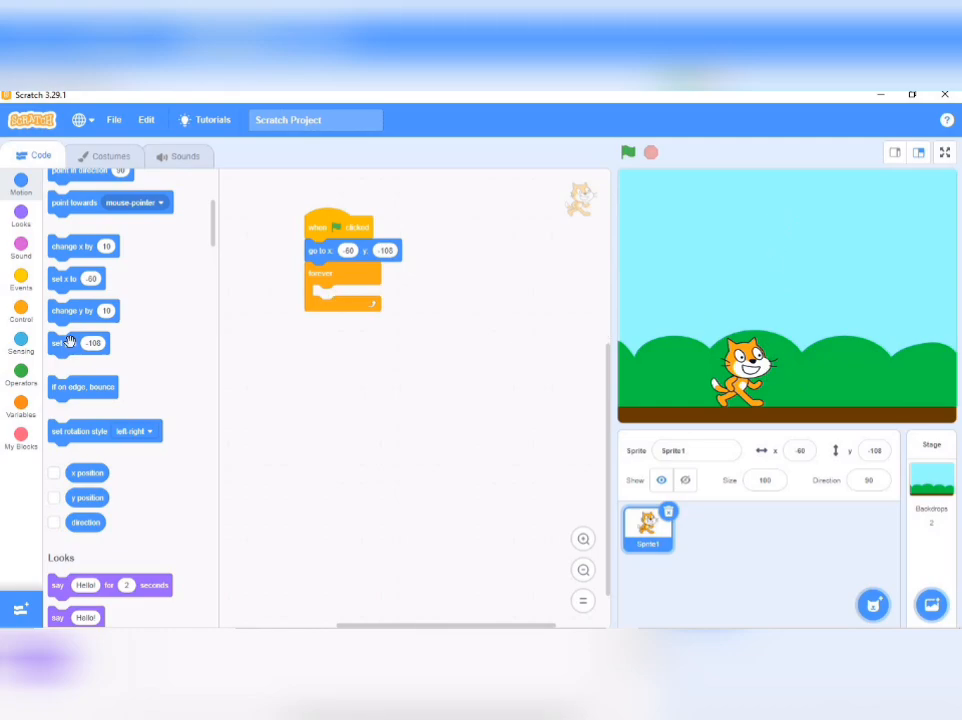
left_click_drag(83, 310, 263, 269)
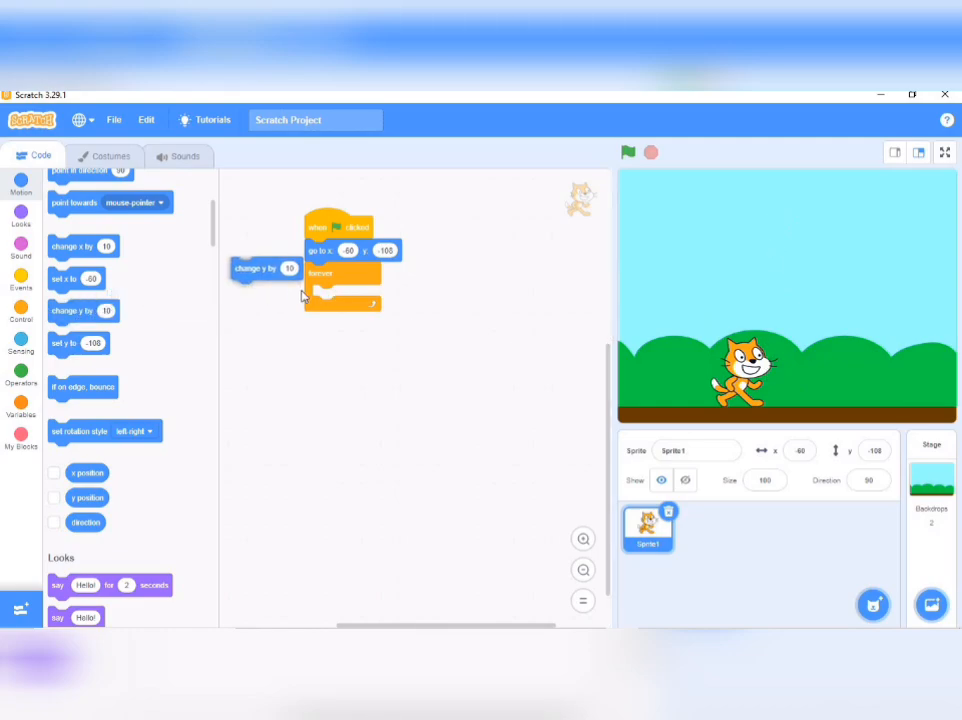
left_click_drag(257, 268, 337, 296)
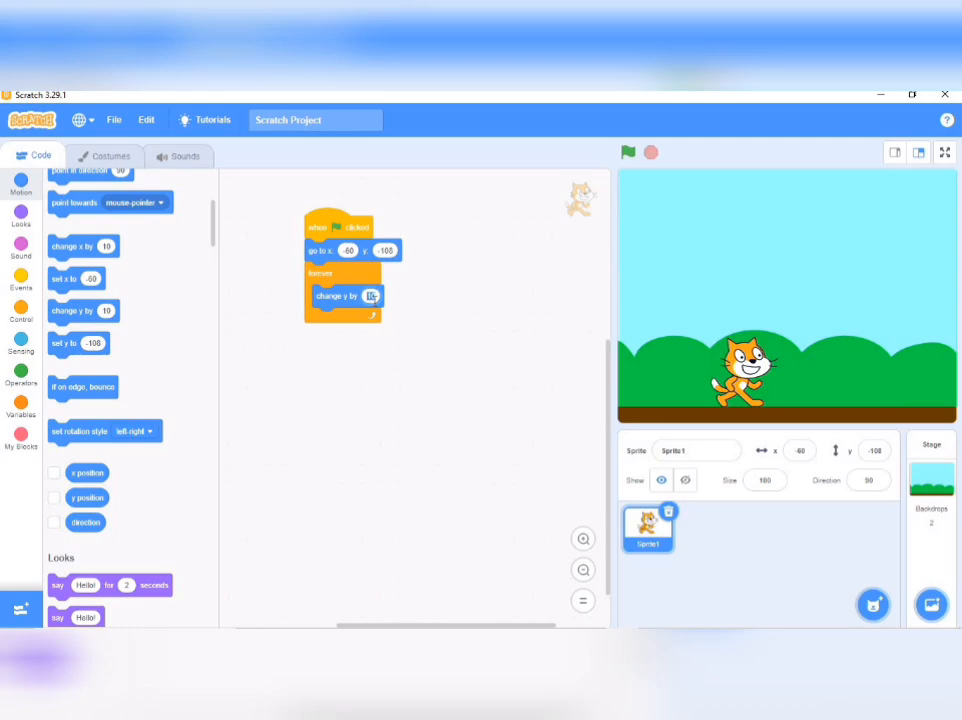
type("6")
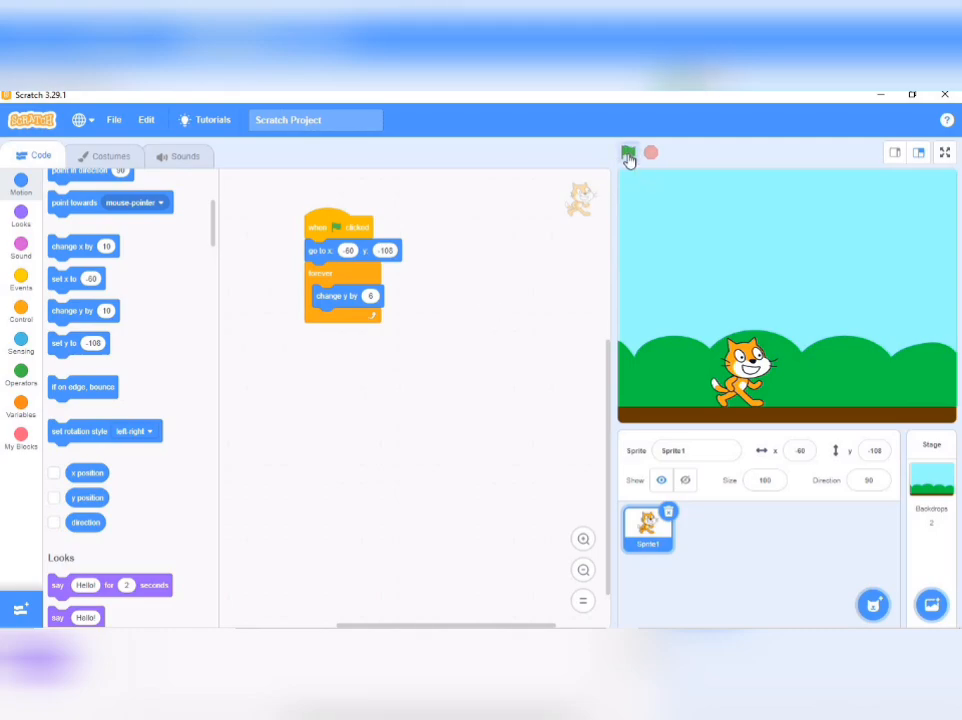
- Run and stop the script to confirm the cat rises, then show Control blocks
left_click(628, 152)
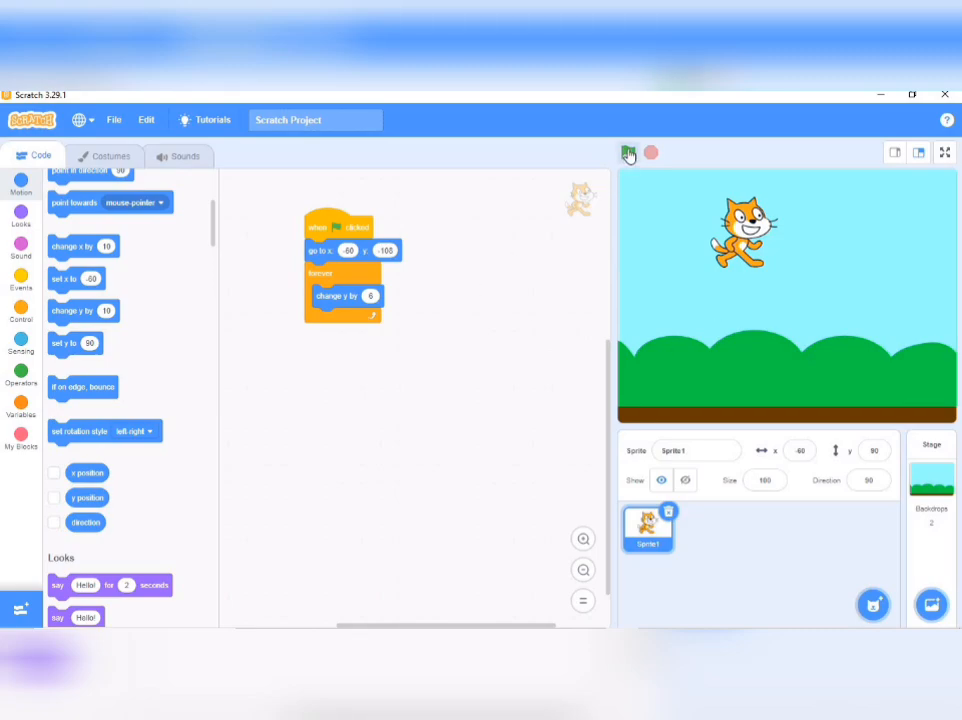
left_click(628, 152)
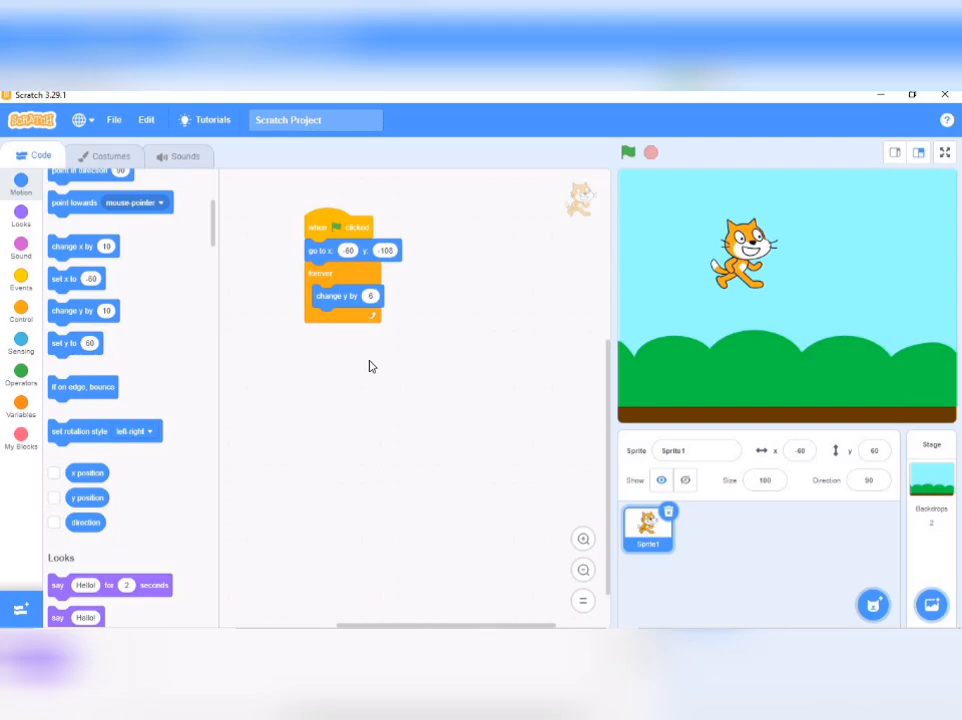
mouse_move(21, 311)
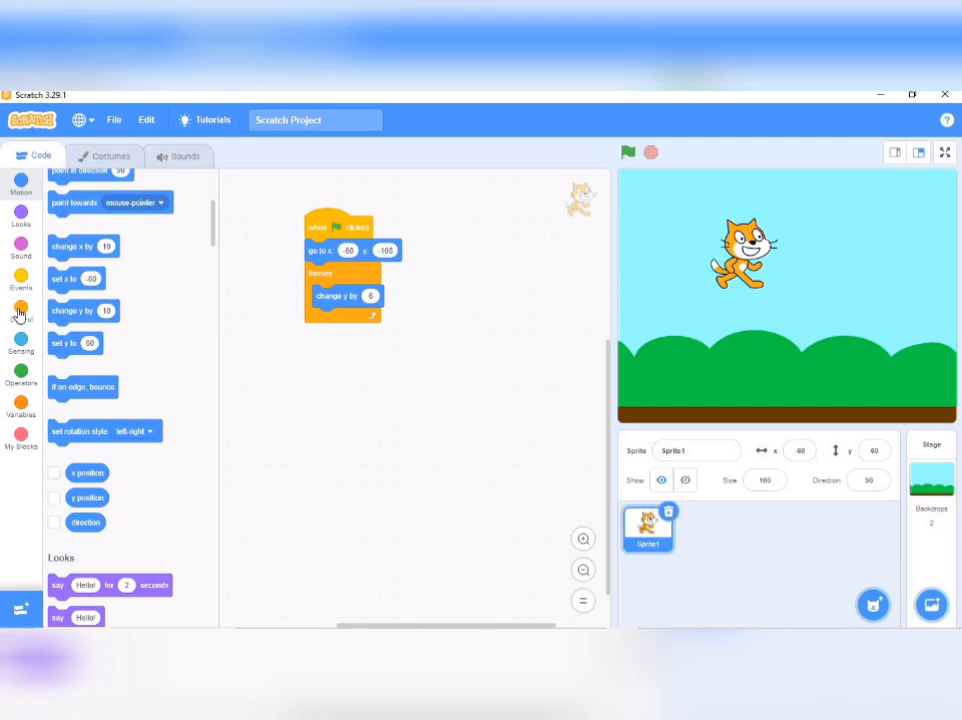
left_click(21, 310)
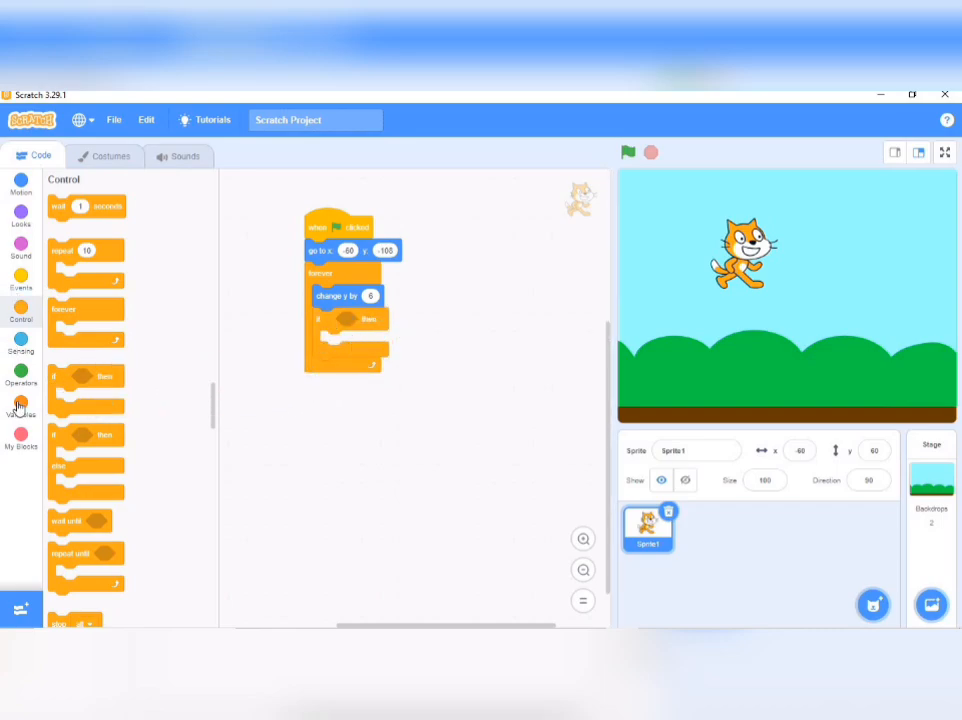
- Browse block categories and return to Motion to find the y position reporter
left_click(21, 370)
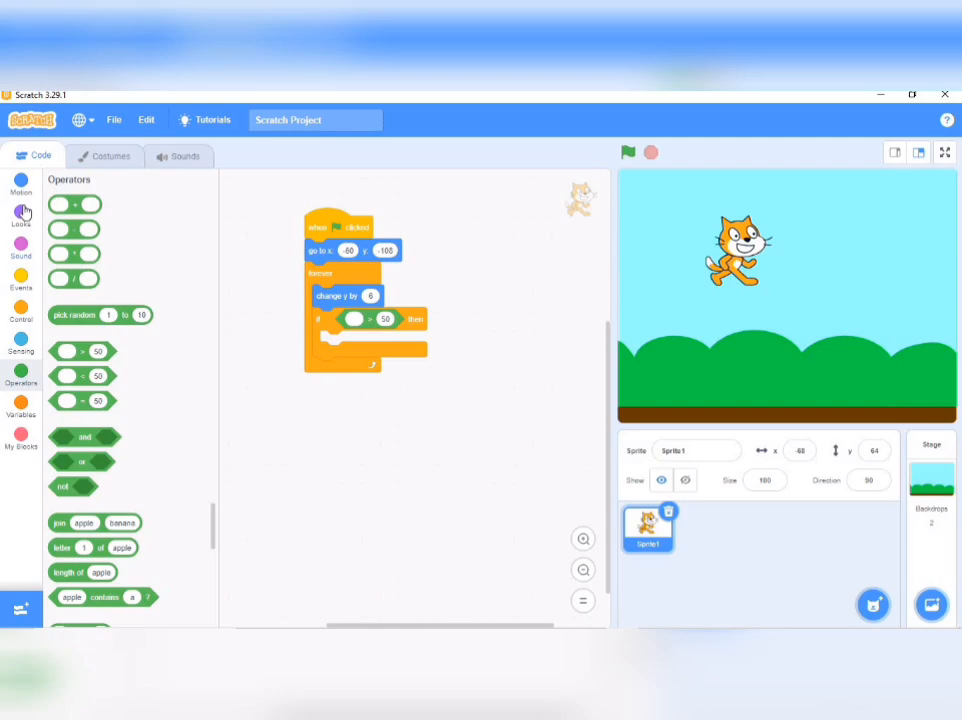
left_click(21, 183)
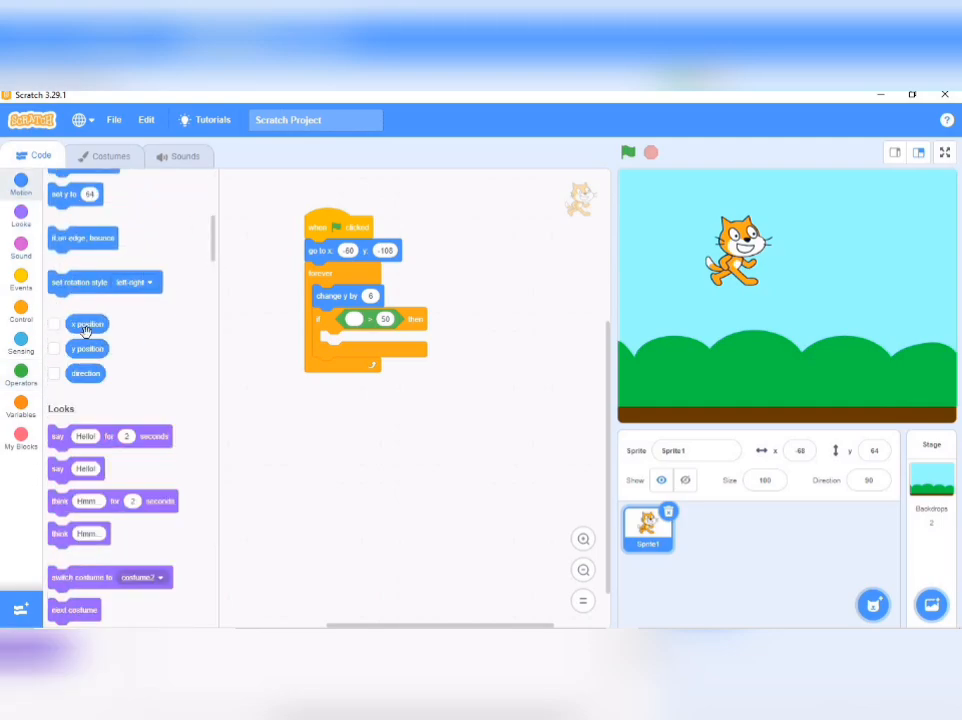
mouse_move(87, 348)
type("64")
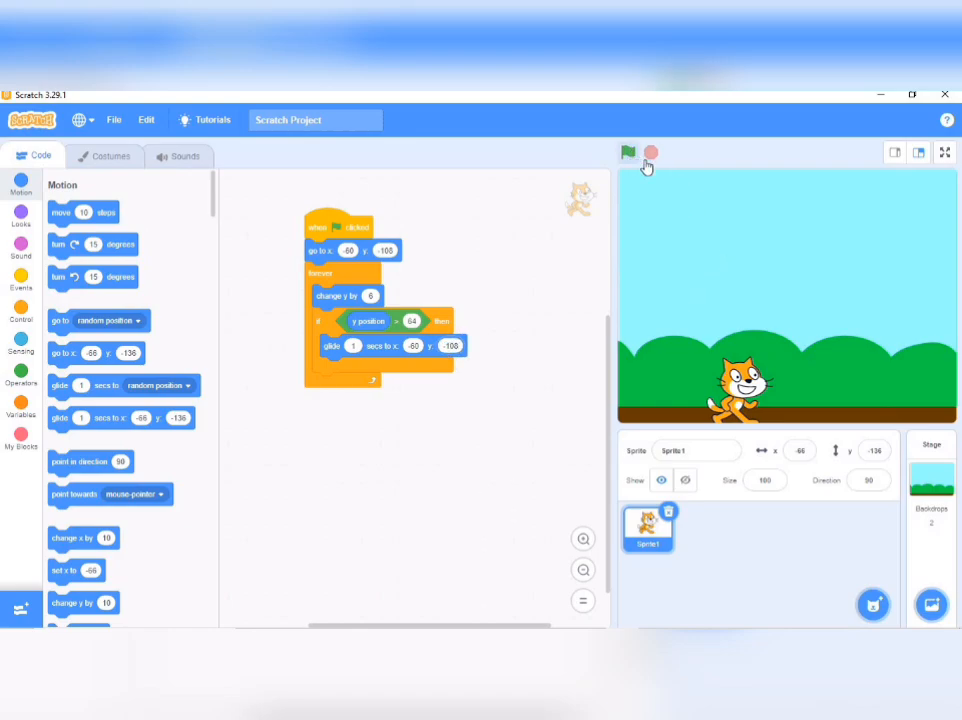
- Run the jump-and-glide script several times, then stop it mid-rise
left_click(628, 152)
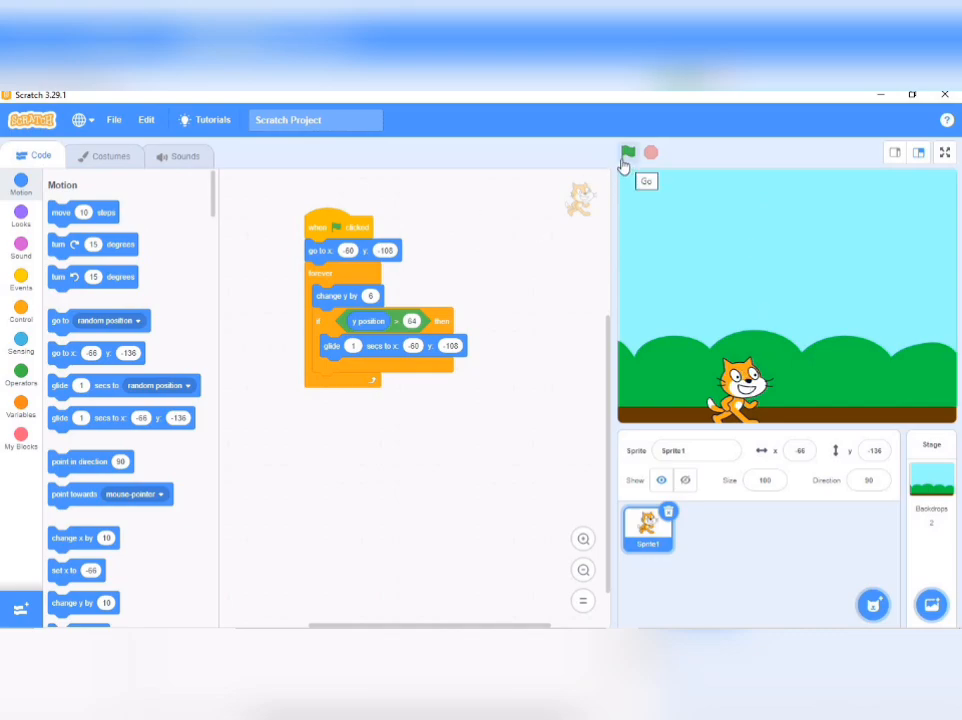
left_click(628, 153)
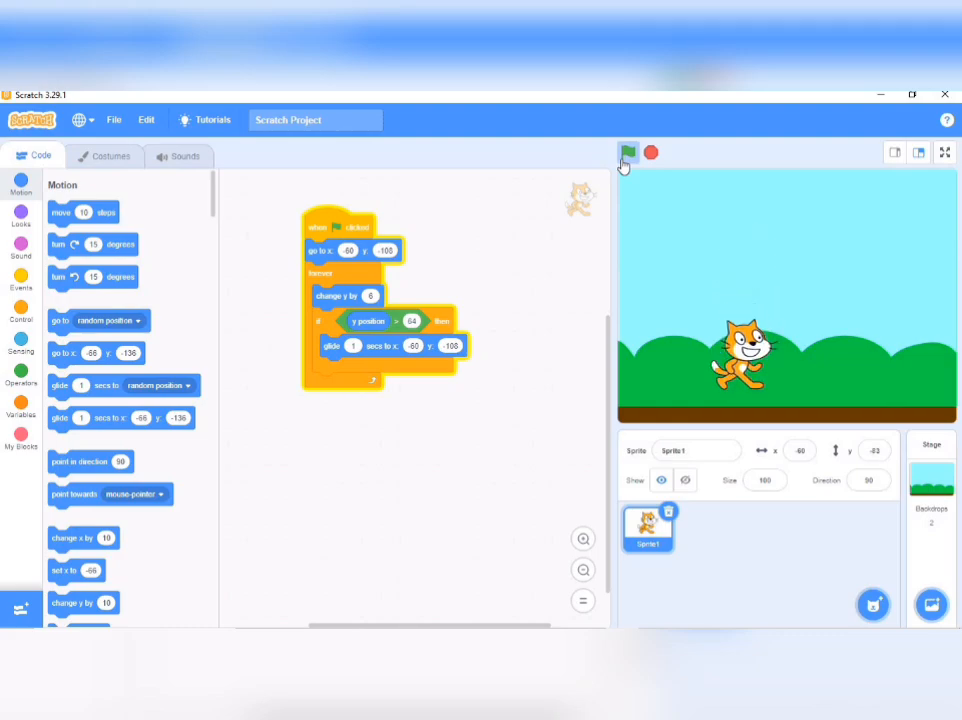
left_click(628, 153)
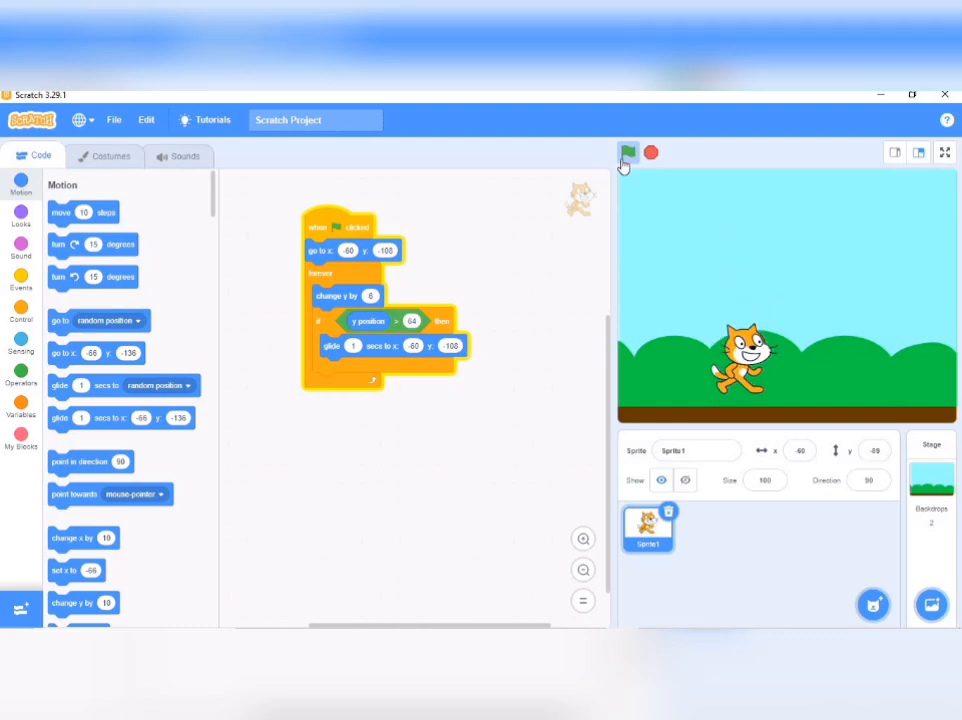
left_click(628, 152)
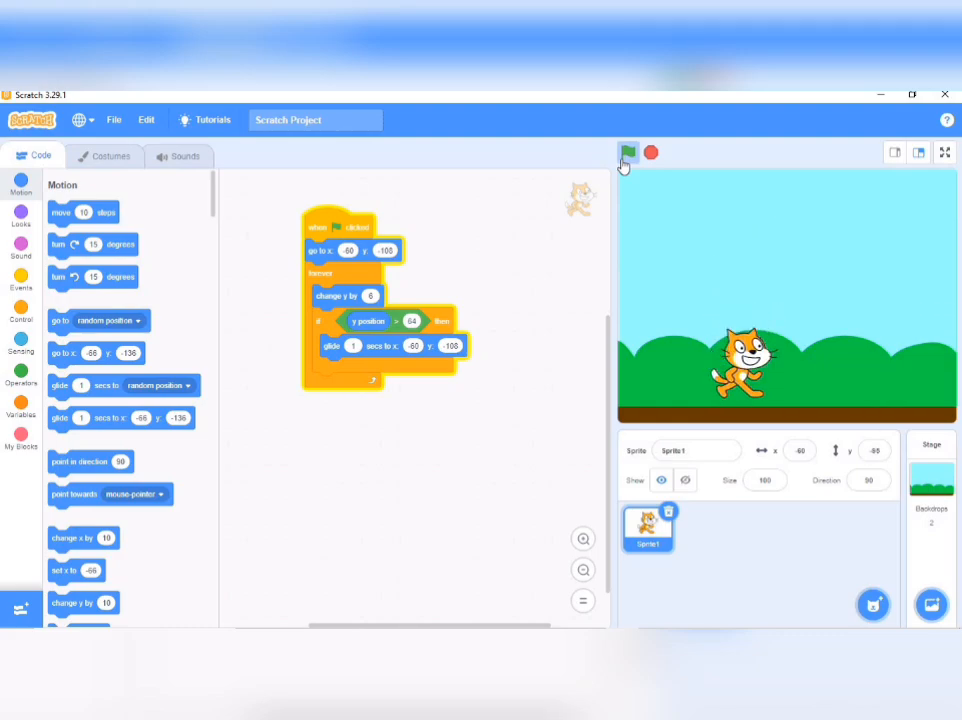
left_click(628, 152)
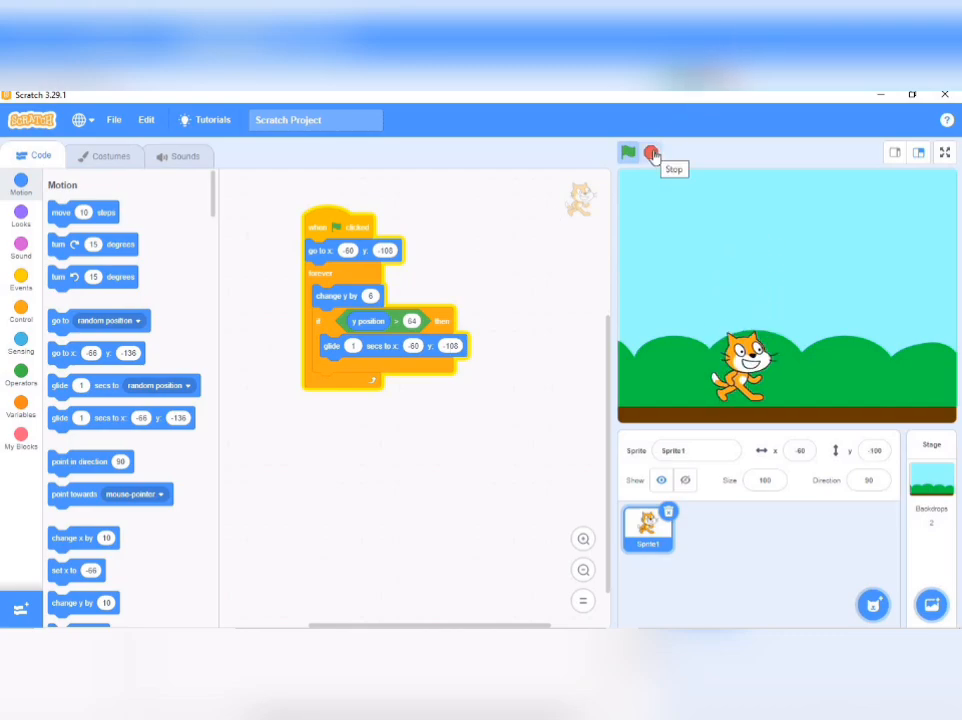
left_click(628, 152)
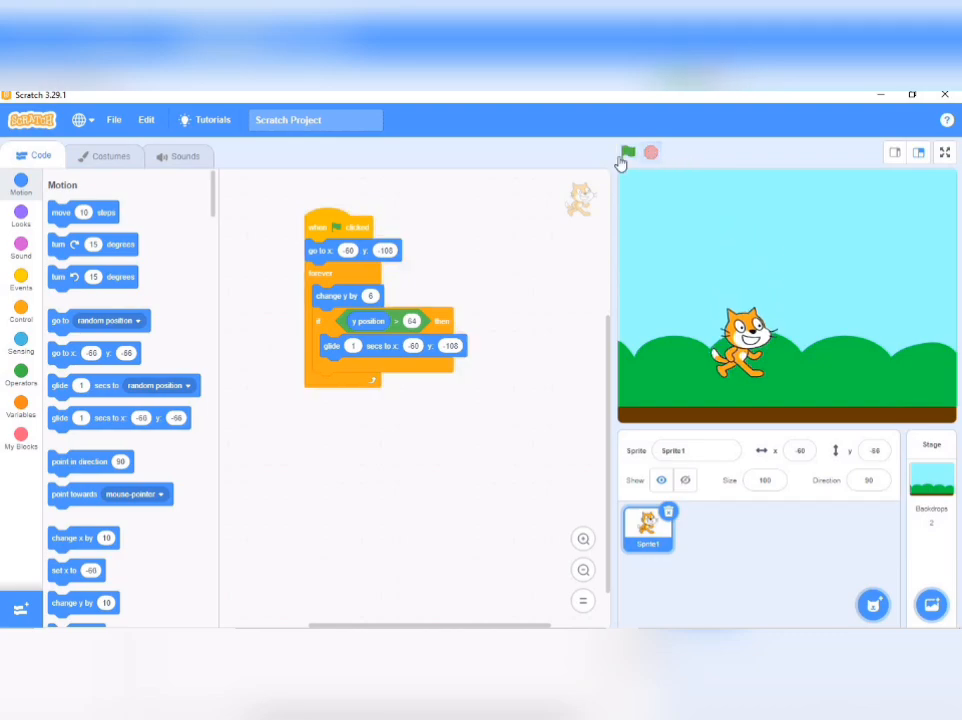
left_click(21, 217)
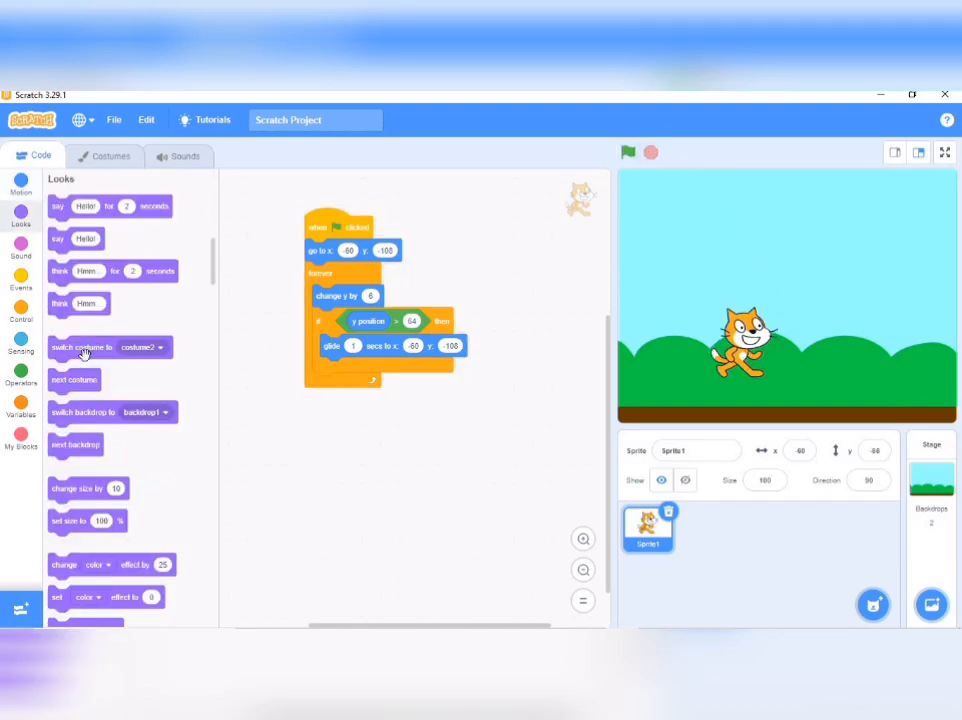
- Add 'switch costume to costume1' after change y by 6 and costume2 before the glide
left_click_drag(82, 347, 435, 450)
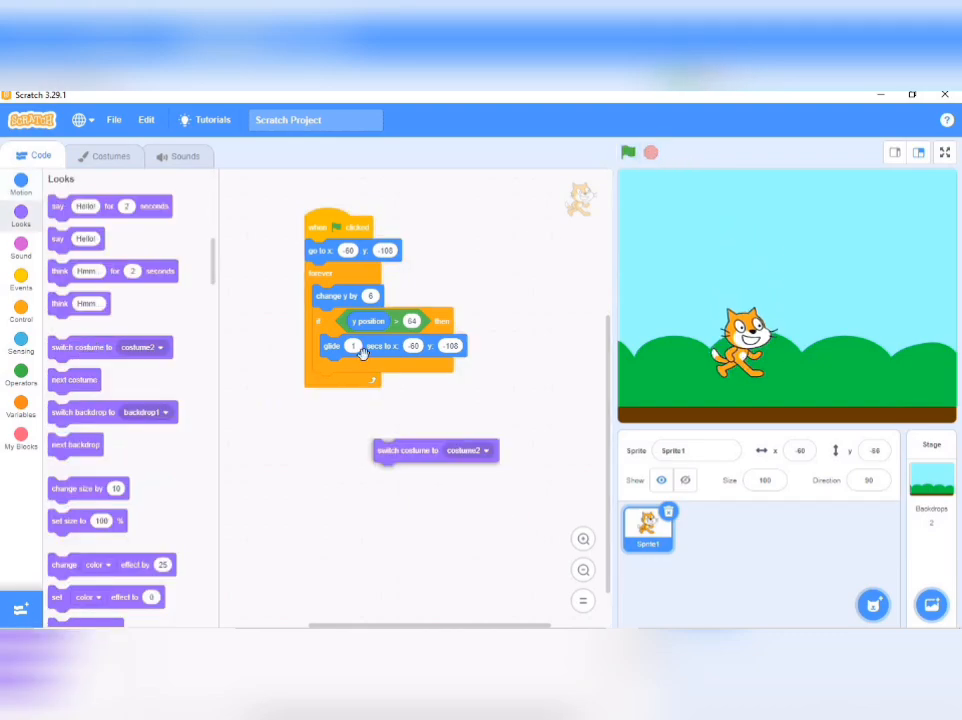
left_click_drag(434, 450, 345, 318)
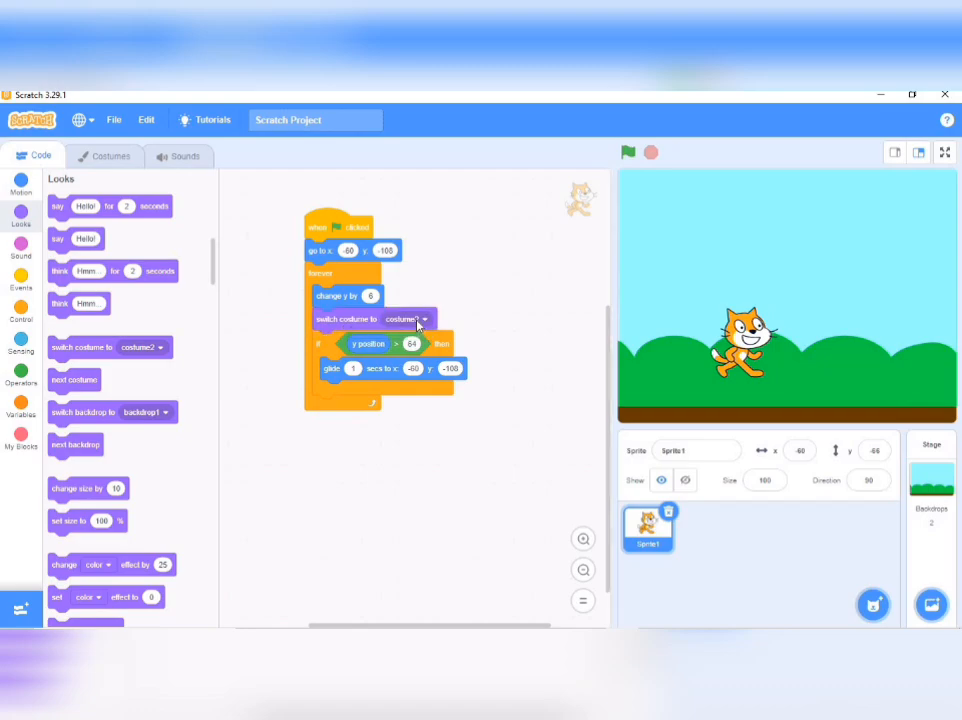
left_click(406, 318)
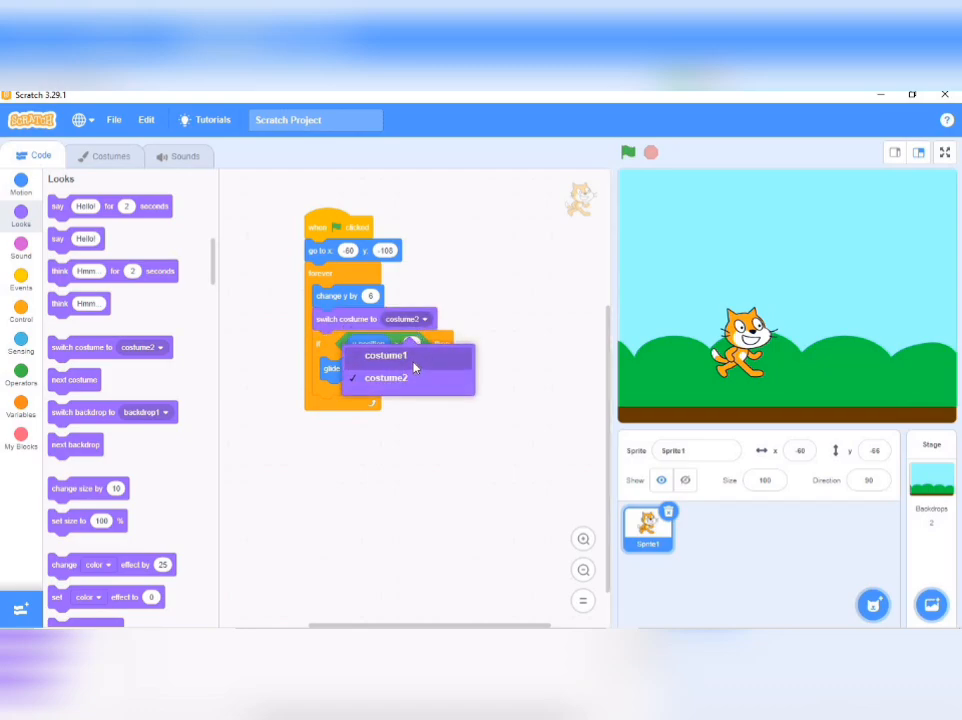
left_click(385, 355)
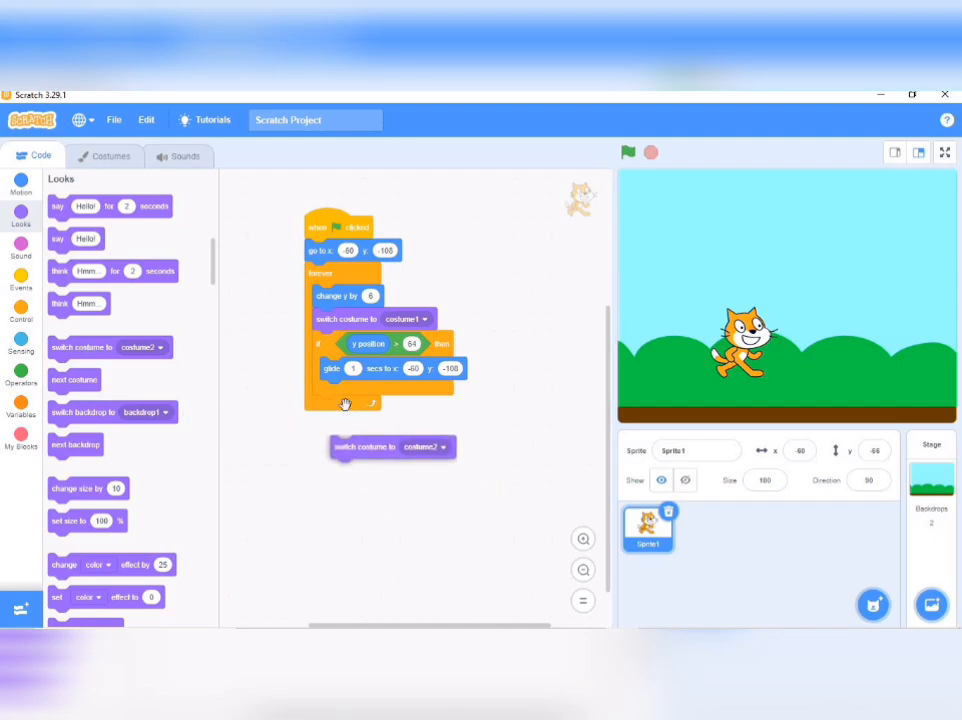
left_click_drag(390, 447, 390, 391)
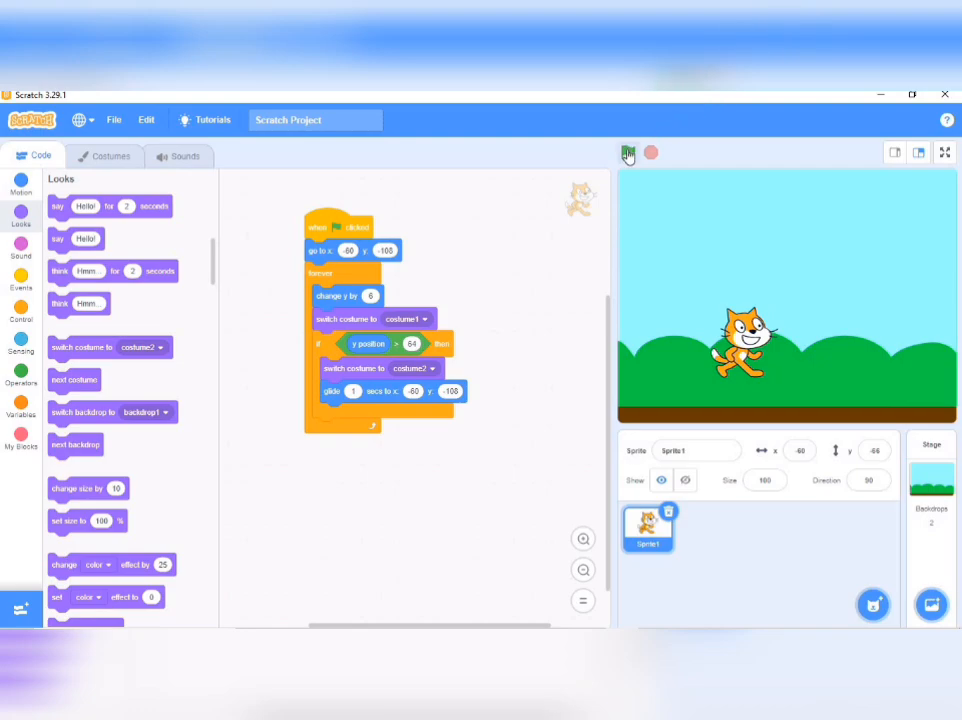
- Restart the costume-switching script a few times to watch the cat jump
left_click(628, 153)
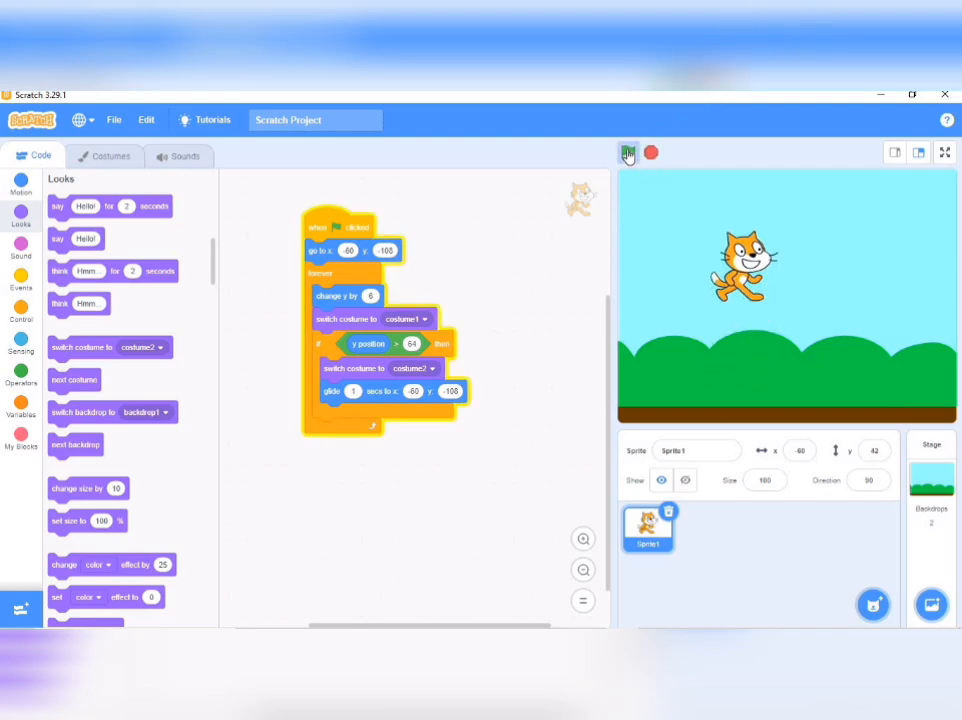
left_click(628, 152)
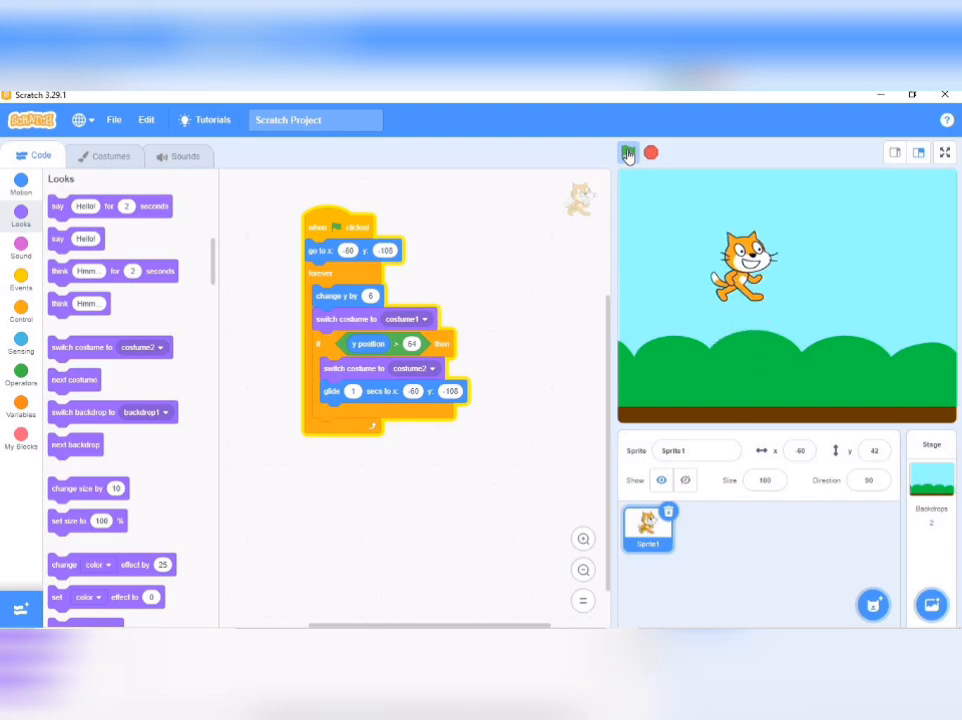
left_click(628, 152)
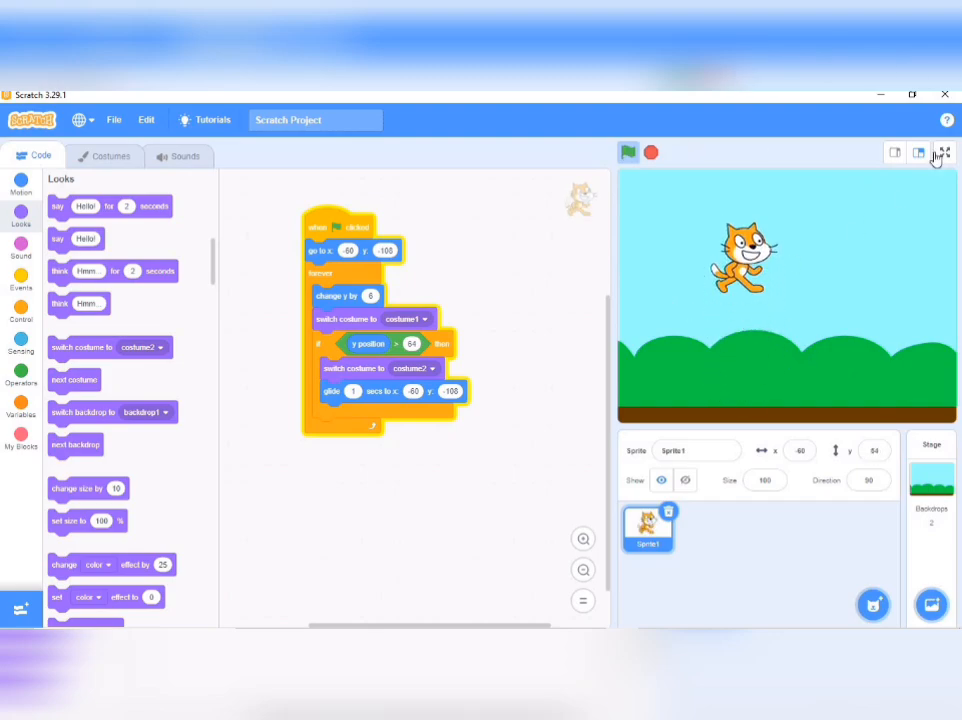
mouse_move(944, 153)
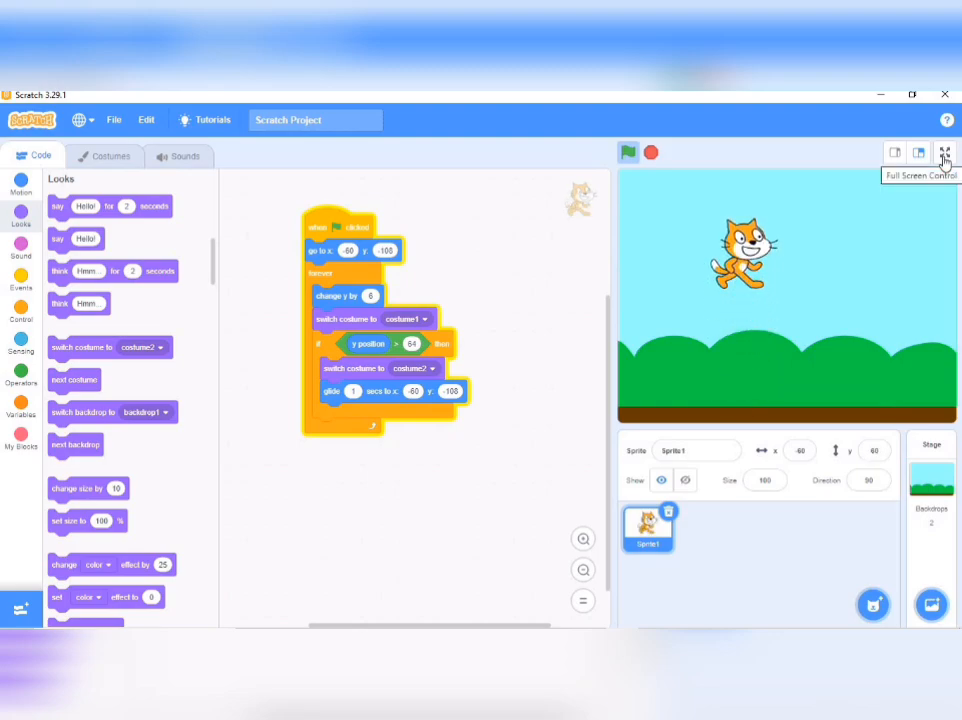